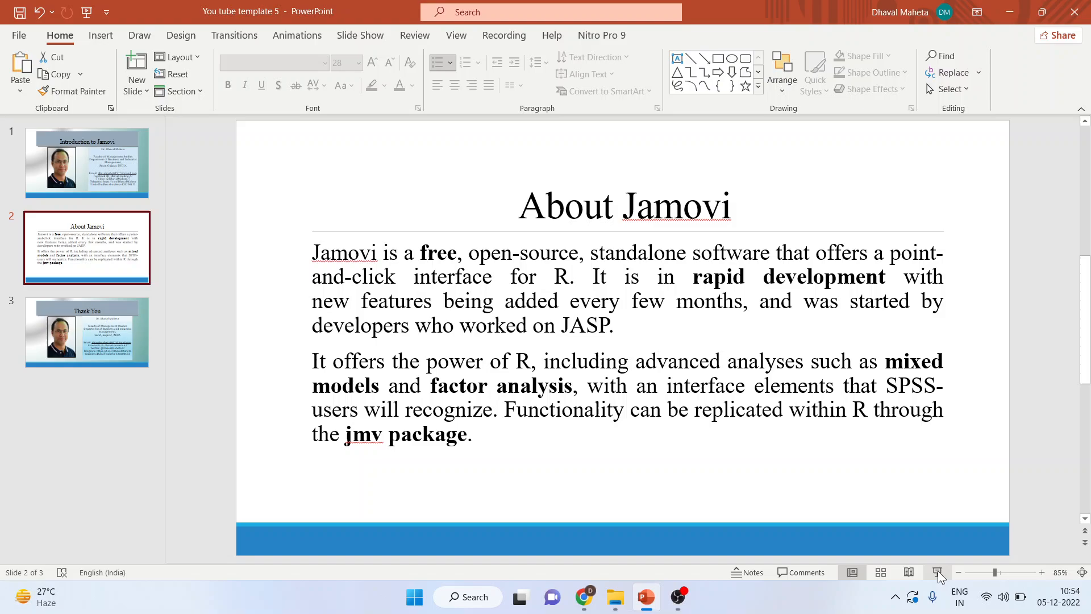
# Switch from the About Jamovi slide to Chrome's 'jamovi download' Google results
pyautogui.click(583, 597)
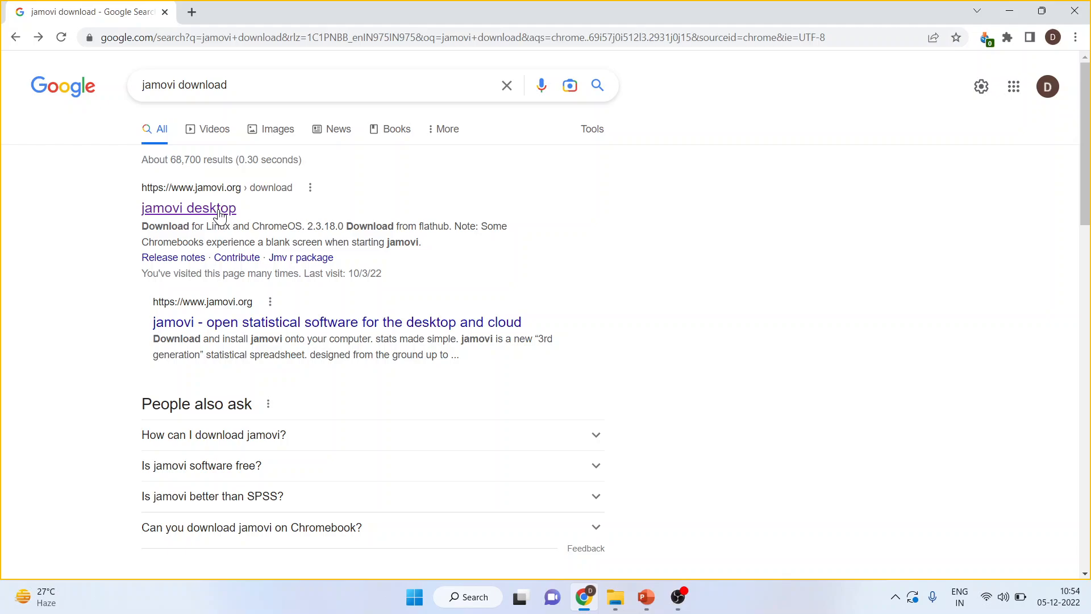
# Open the jamovi desktop download page and scroll through the release list
pyautogui.click(188, 208)
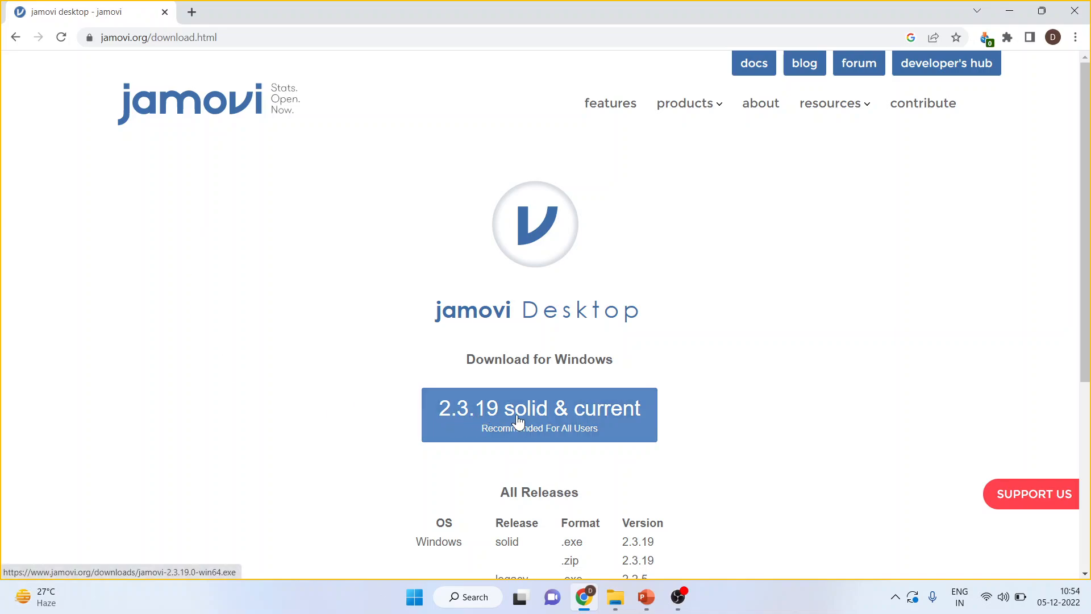
pyautogui.scroll(-3)
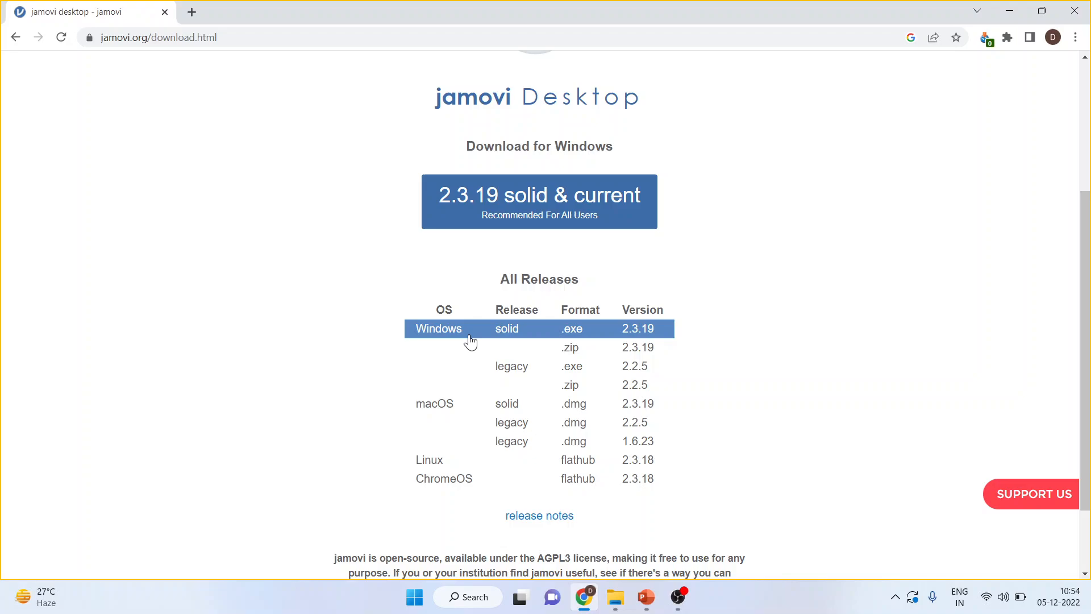
pyautogui.moveTo(448, 368)
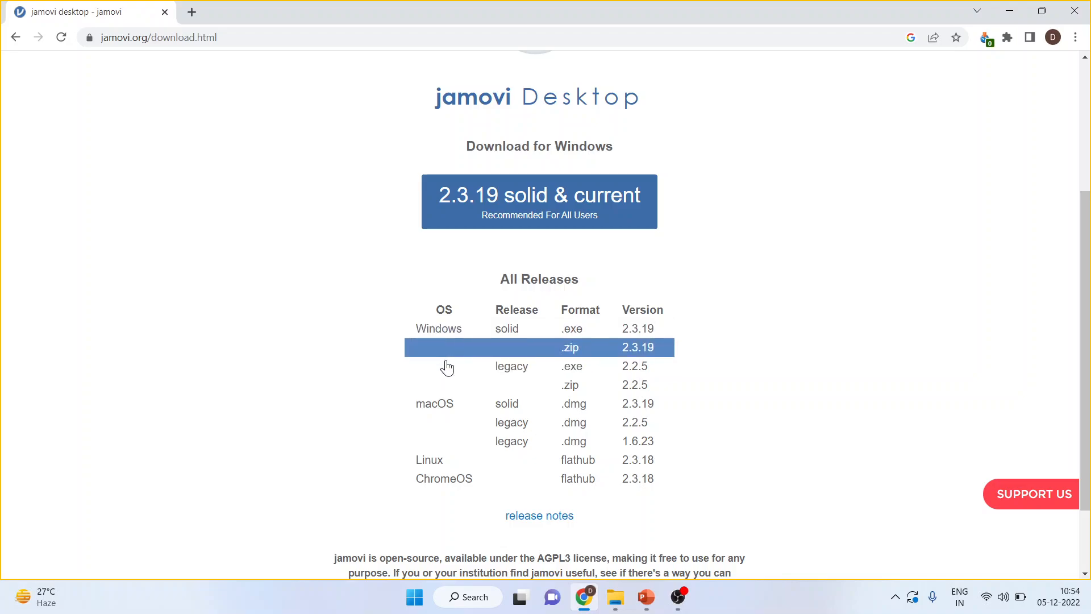
pyautogui.moveTo(449, 463)
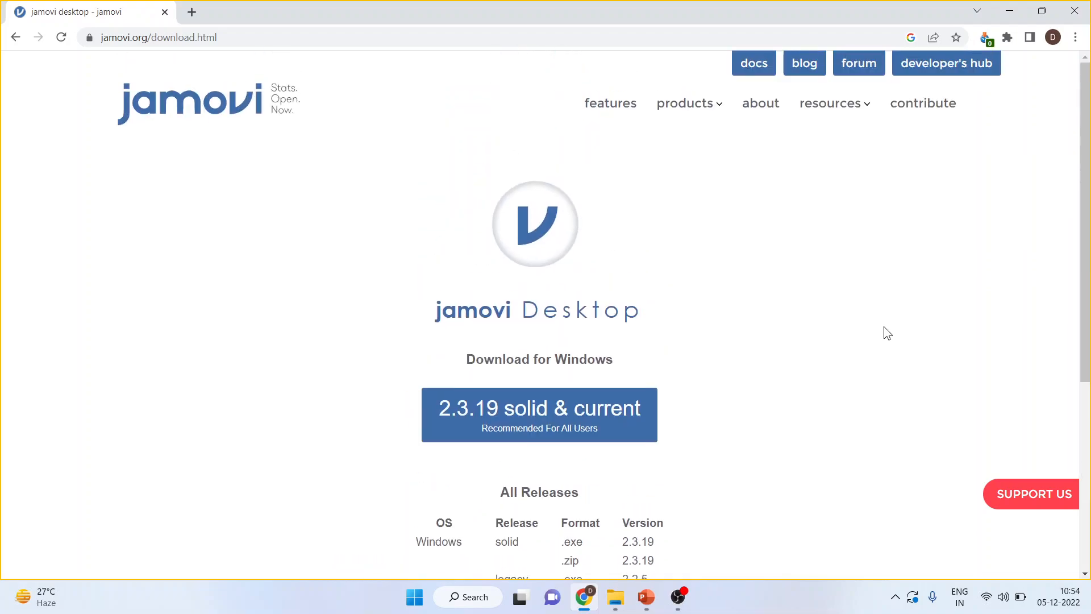
pyautogui.moveTo(810, 149)
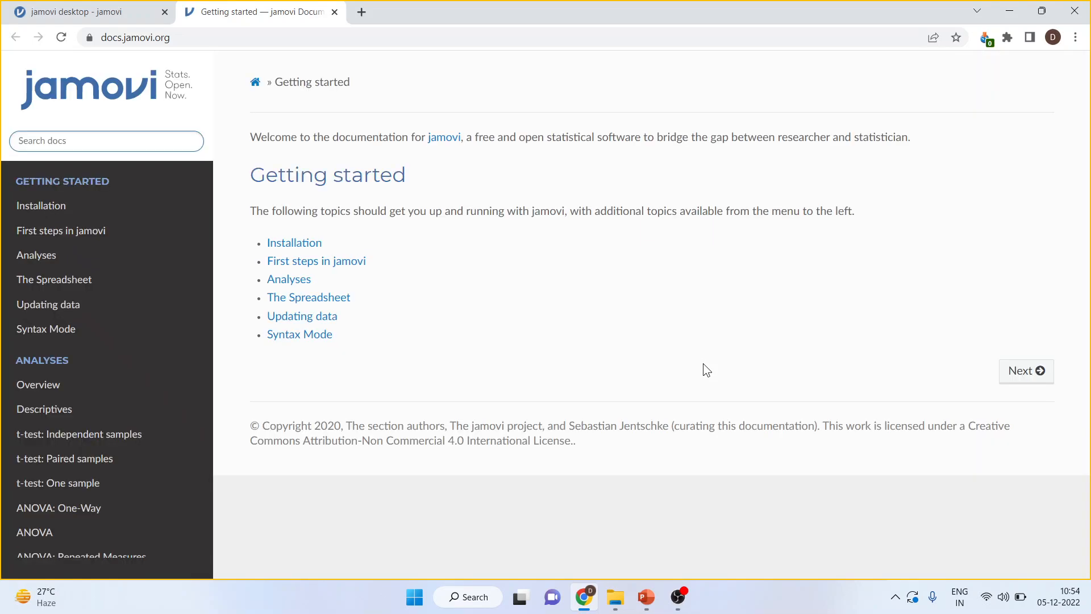
# Read the 't-test: Paired samples' docs guide, then close the documentation tab
pyautogui.click(64, 457)
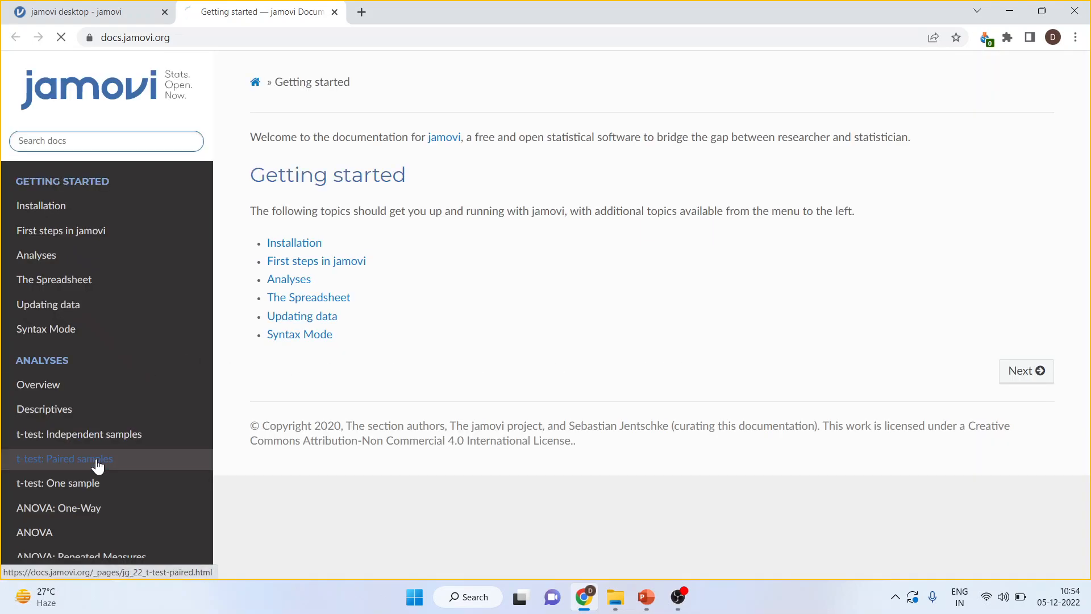
pyautogui.click(64, 458)
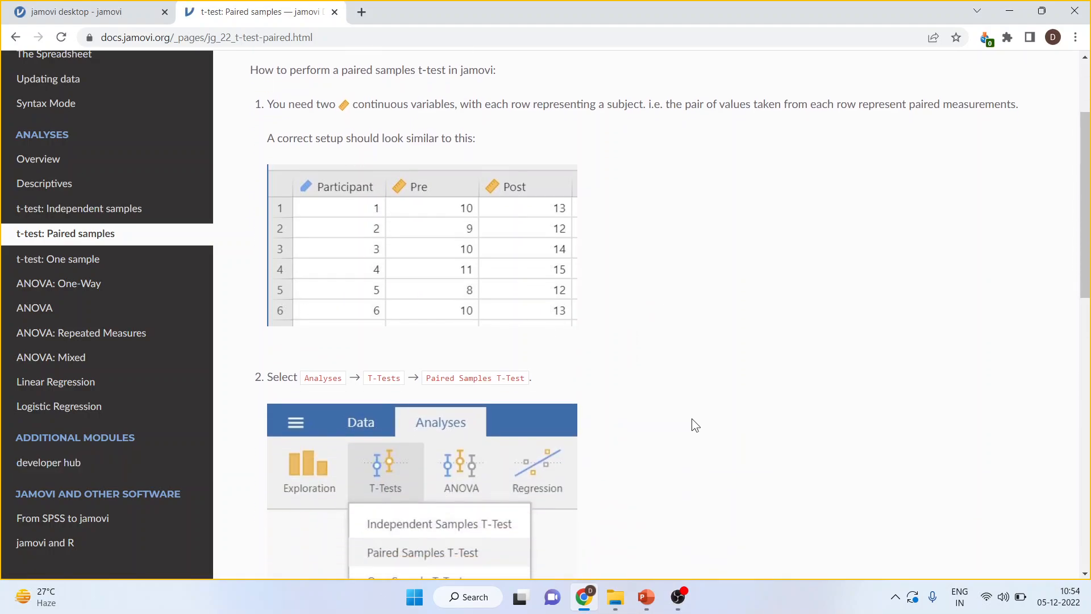
pyautogui.scroll(-3)
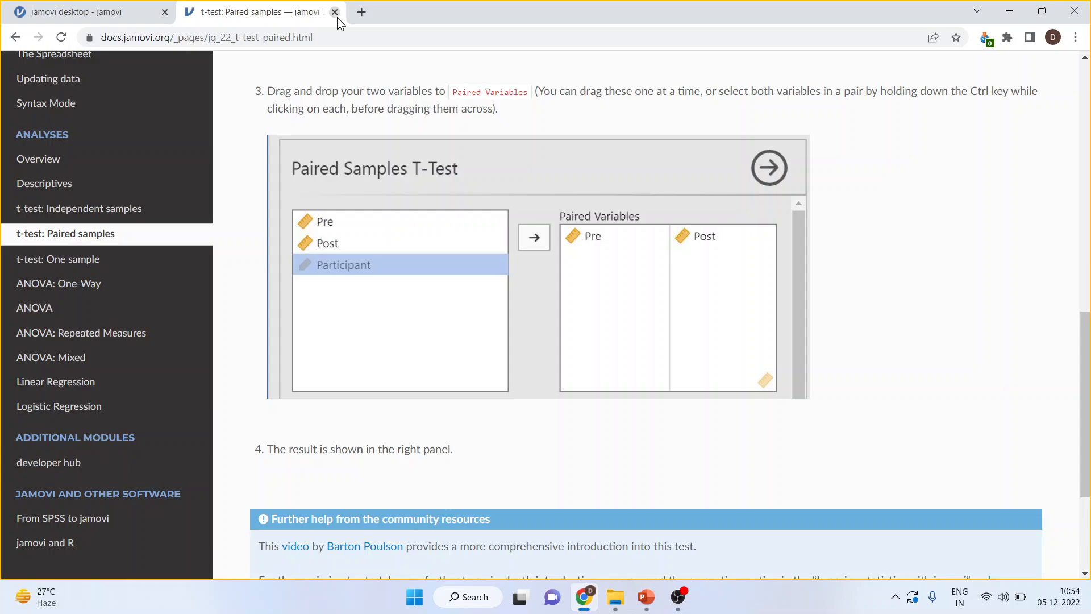
pyautogui.click(337, 12)
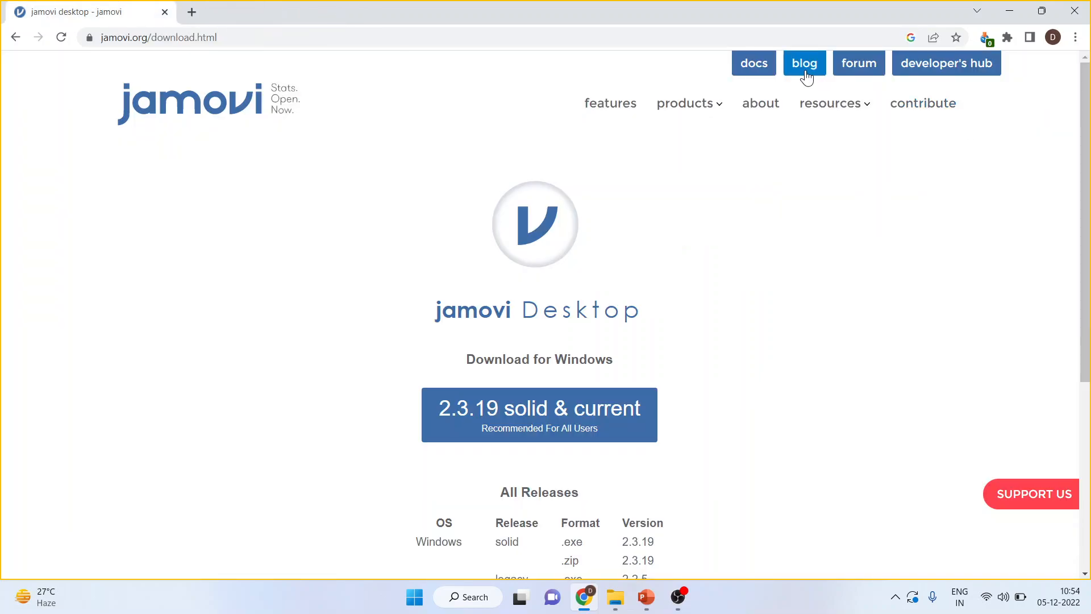
# Open the jamovi blog and scroll through its recent posts
pyautogui.click(804, 63)
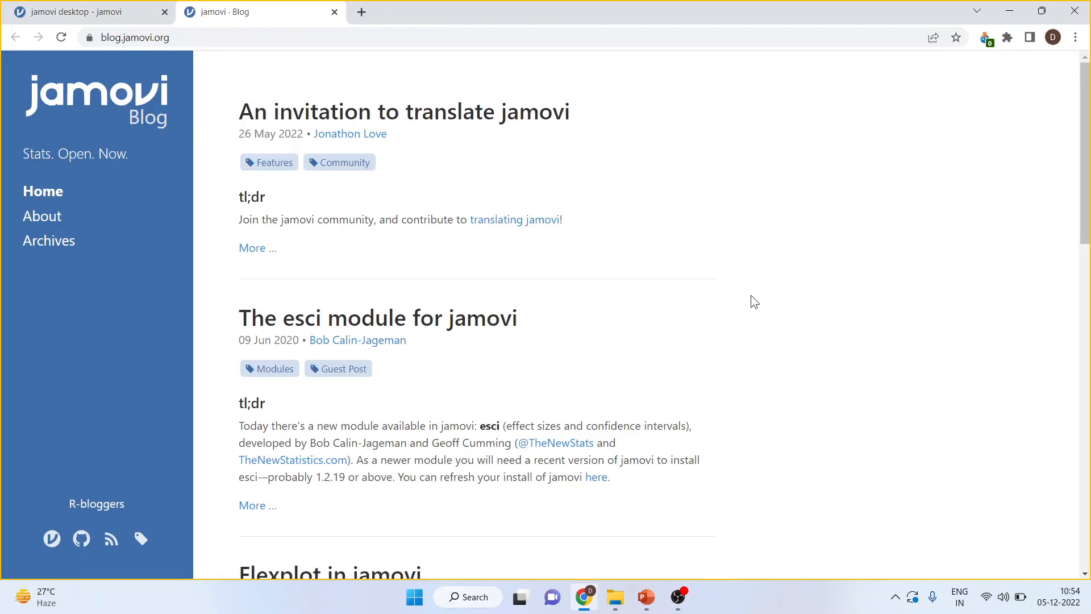
pyautogui.scroll(-3)
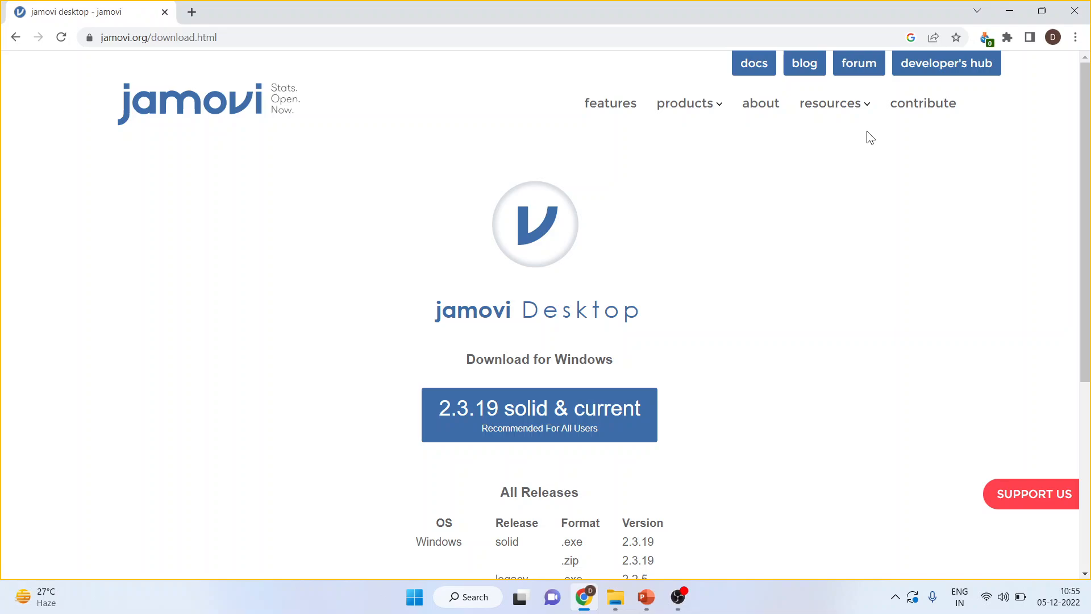
# Open the jamovi forum and scroll through its board index
pyautogui.click(859, 63)
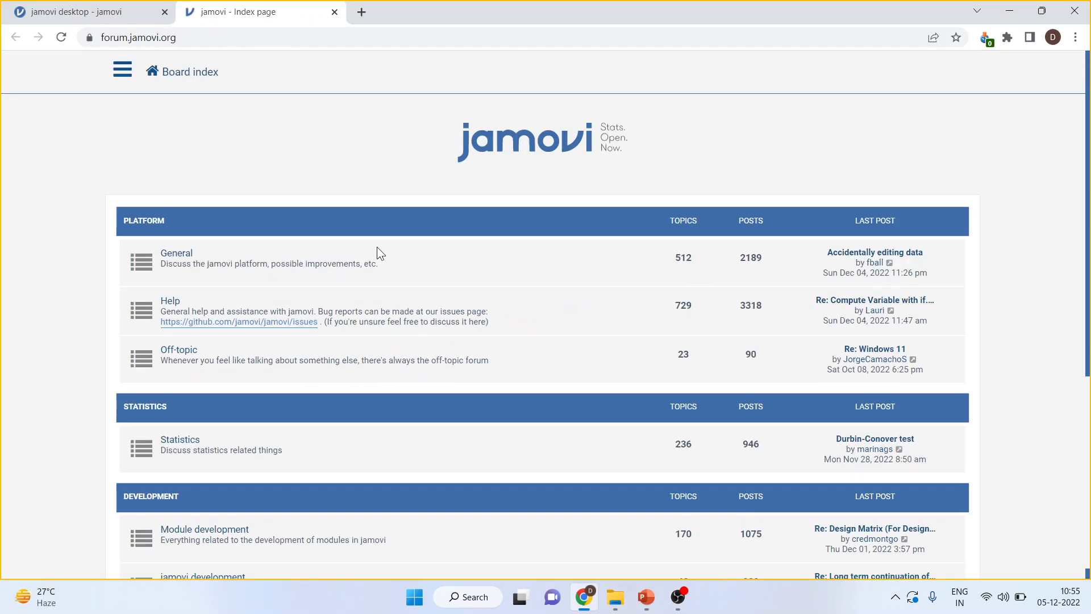
pyautogui.scroll(-3)
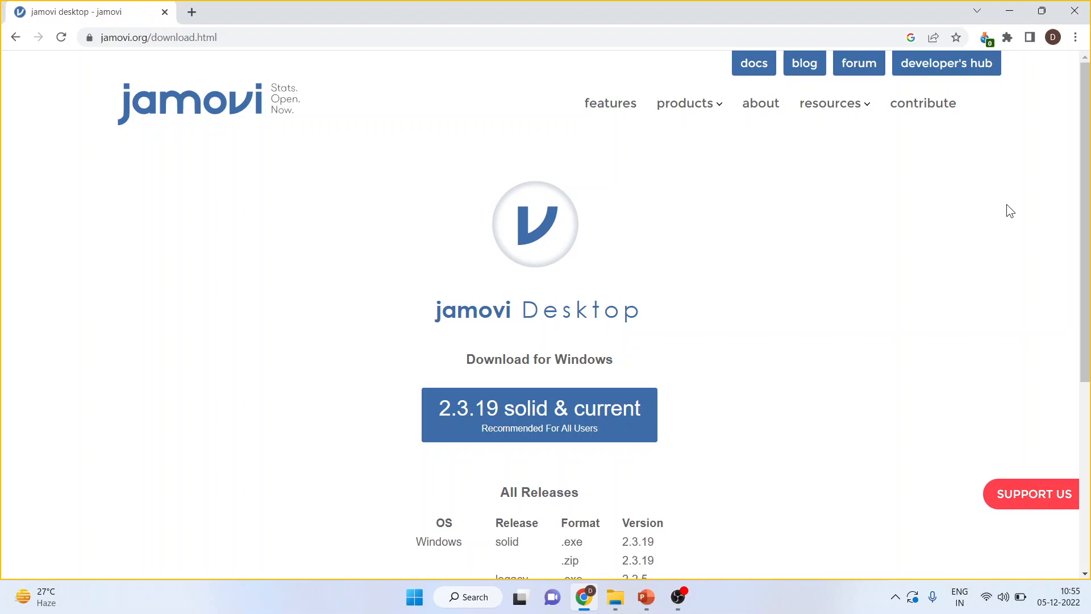
pyautogui.moveTo(657, 392)
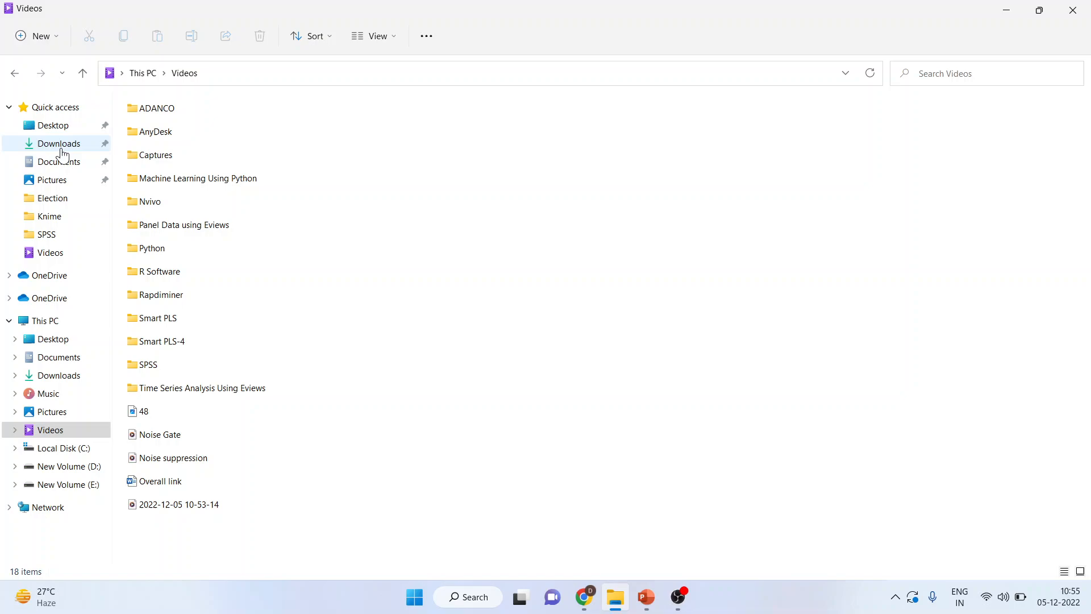
# Show the Downloads folder with the jamovi installer, then search the taskbar for jamovi
pyautogui.click(57, 143)
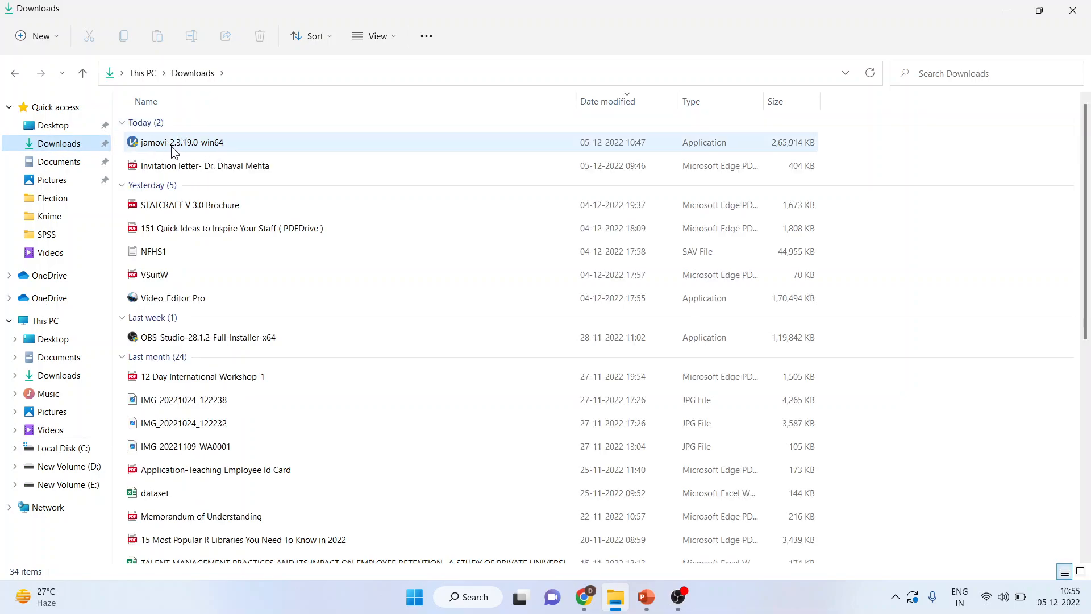
pyautogui.moveTo(210, 150)
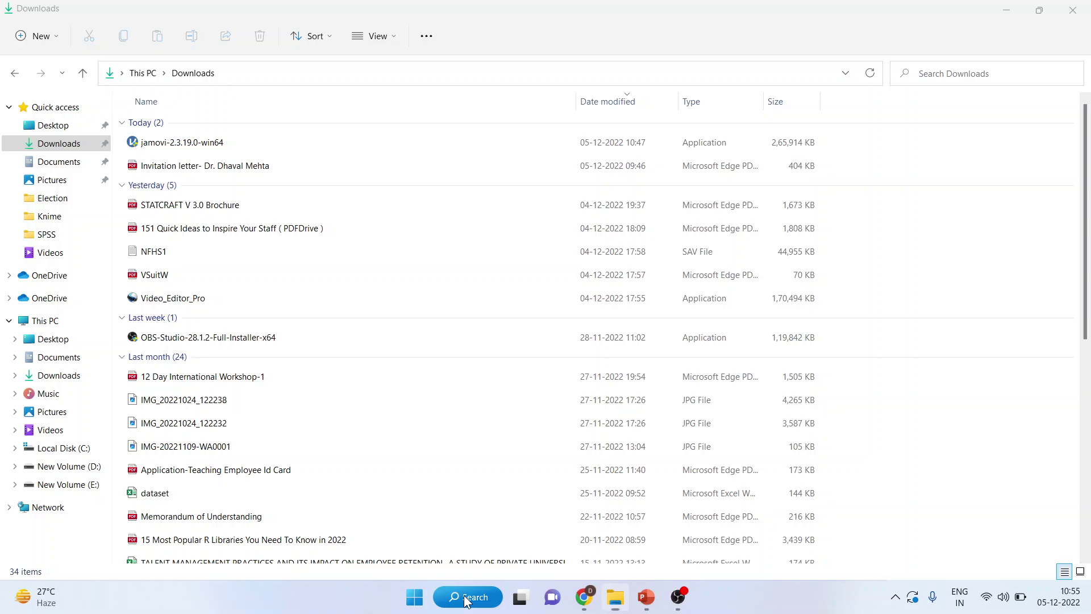
pyautogui.click(467, 596)
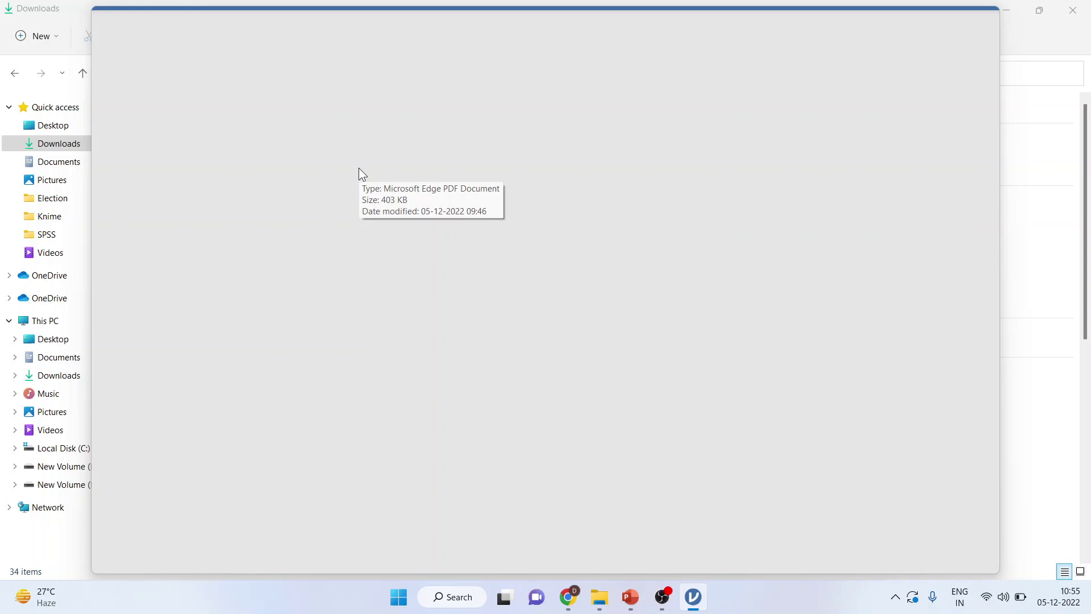
# Launch jamovi 2.3.19 and maximize its untitled data set window
pyautogui.click(692, 596)
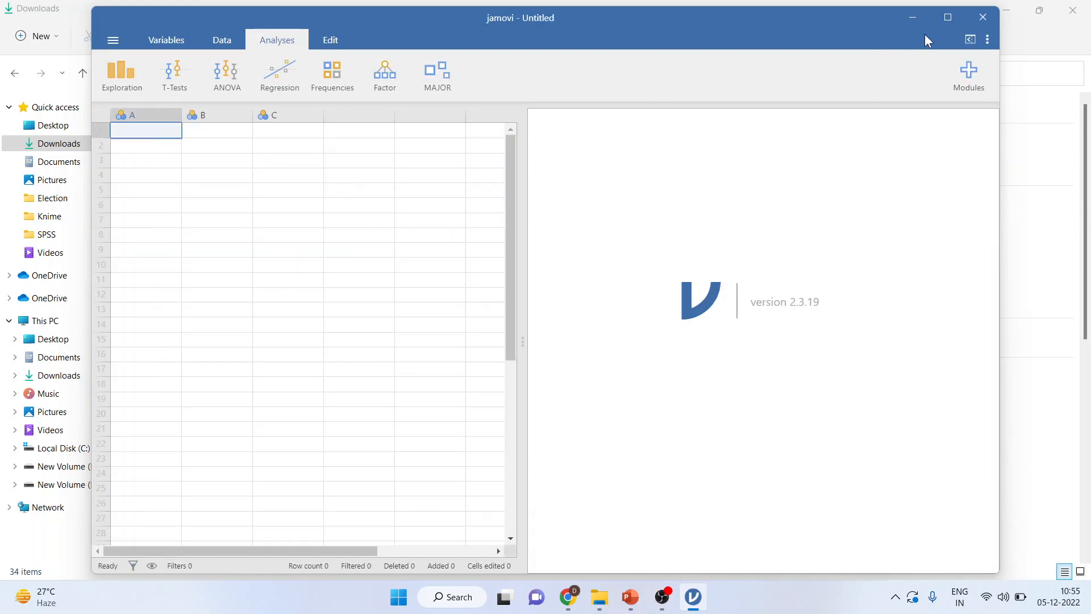
pyautogui.click(947, 17)
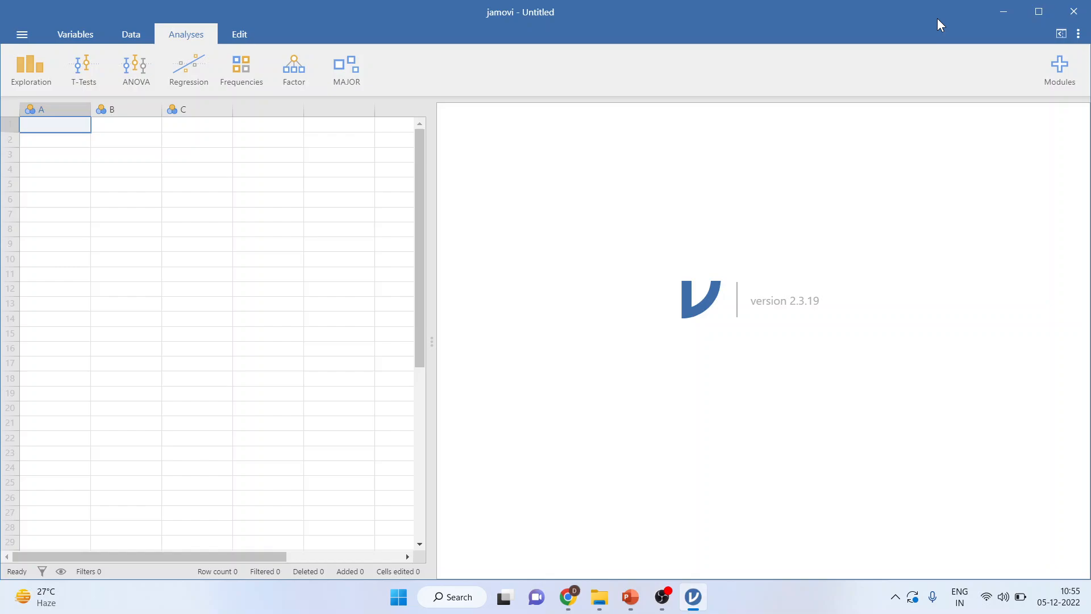
pyautogui.moveTo(153, 230)
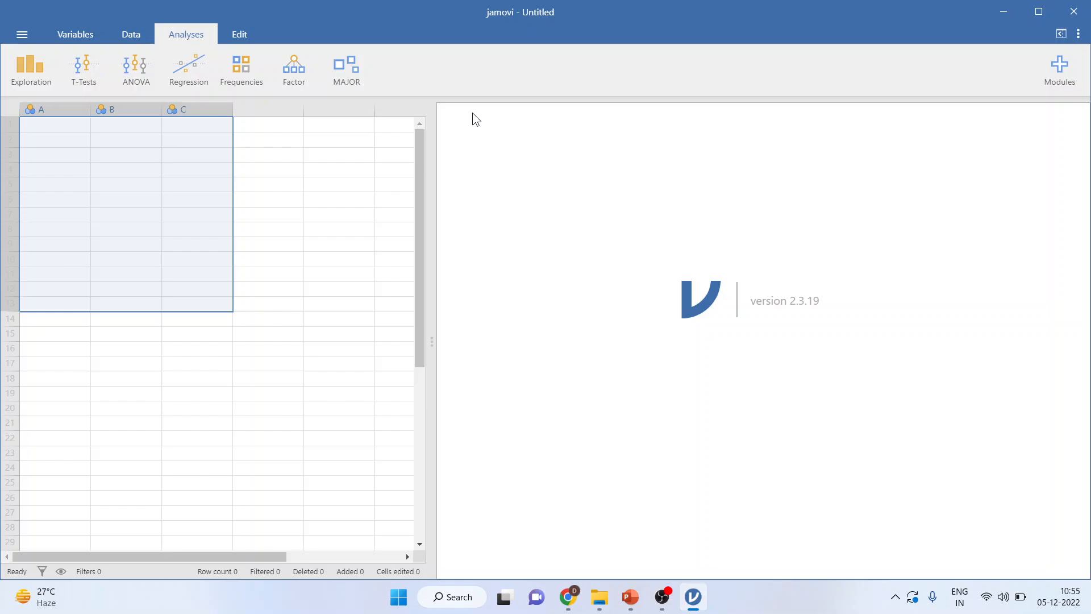
pyautogui.moveTo(830, 359)
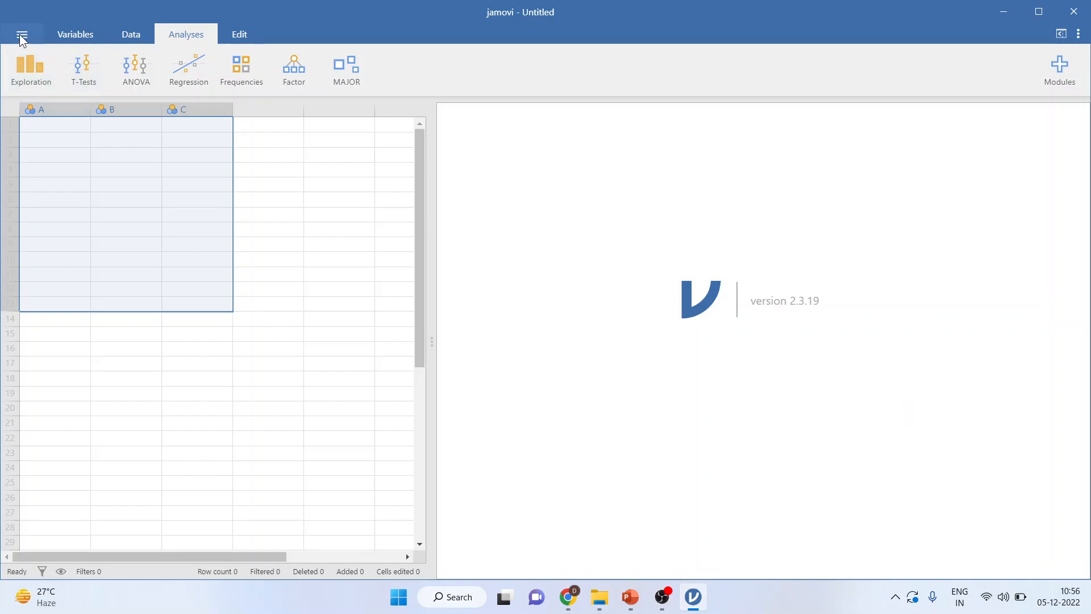
# Show the file menu, then the Variables, Data and Analyses tabs in turn
pyautogui.click(22, 33)
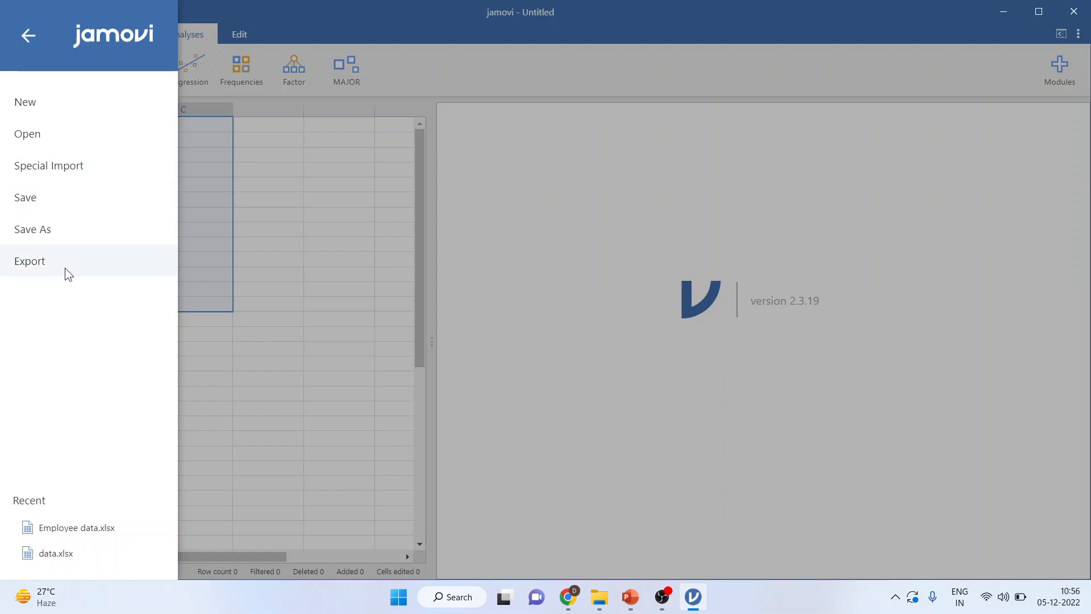
pyautogui.click(27, 35)
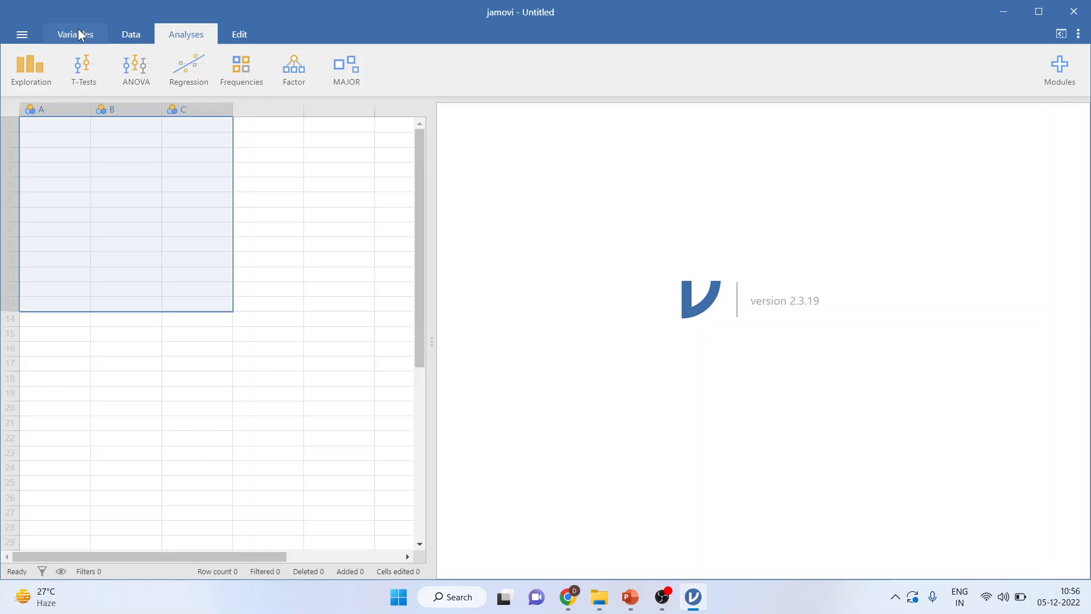
pyautogui.click(74, 34)
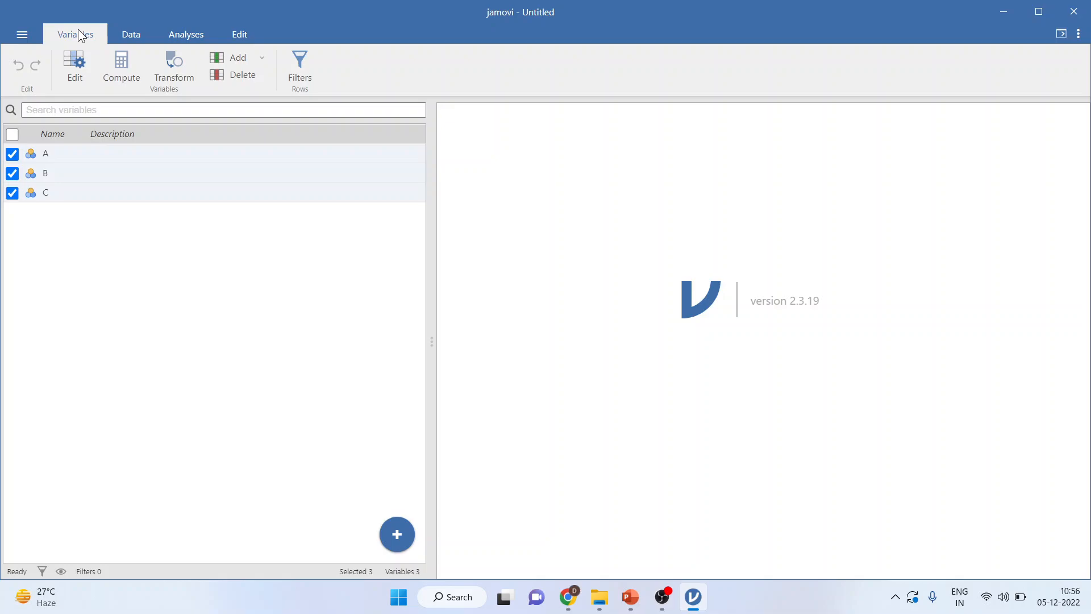
pyautogui.click(131, 34)
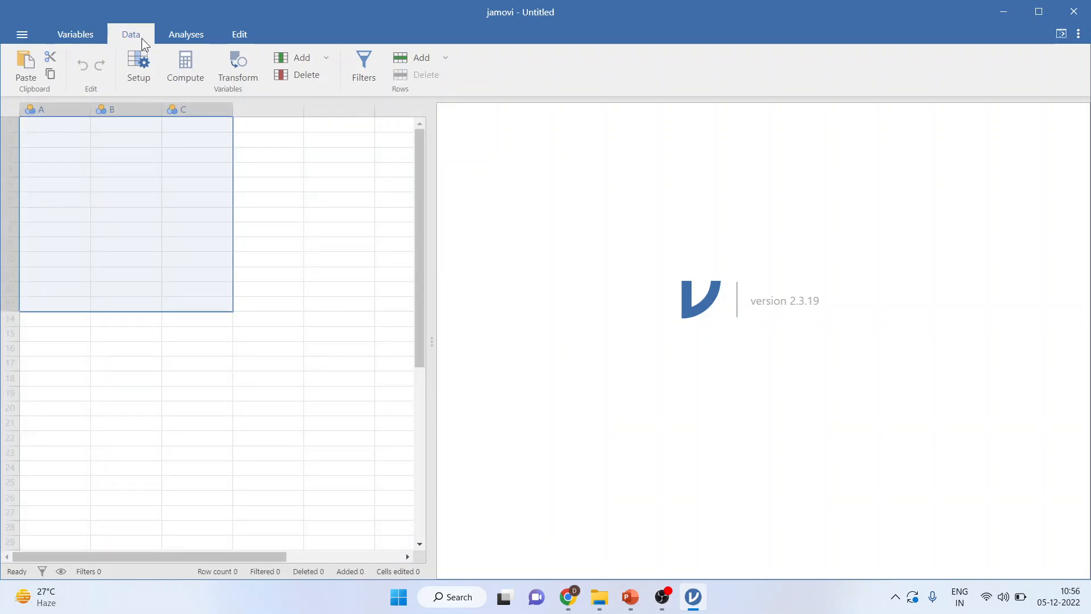
pyautogui.moveTo(373, 67)
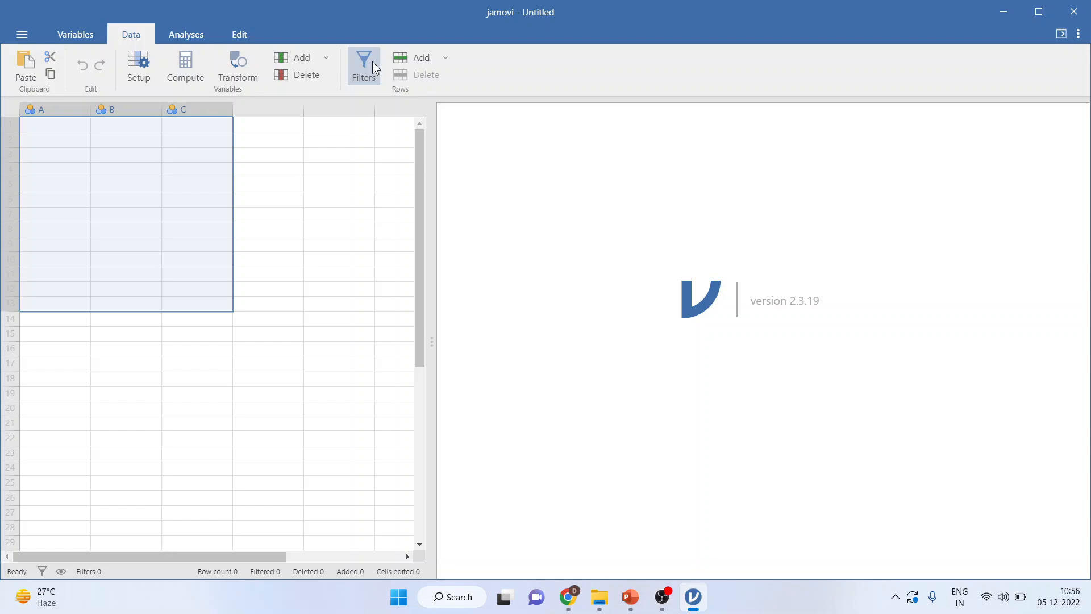
pyautogui.click(186, 34)
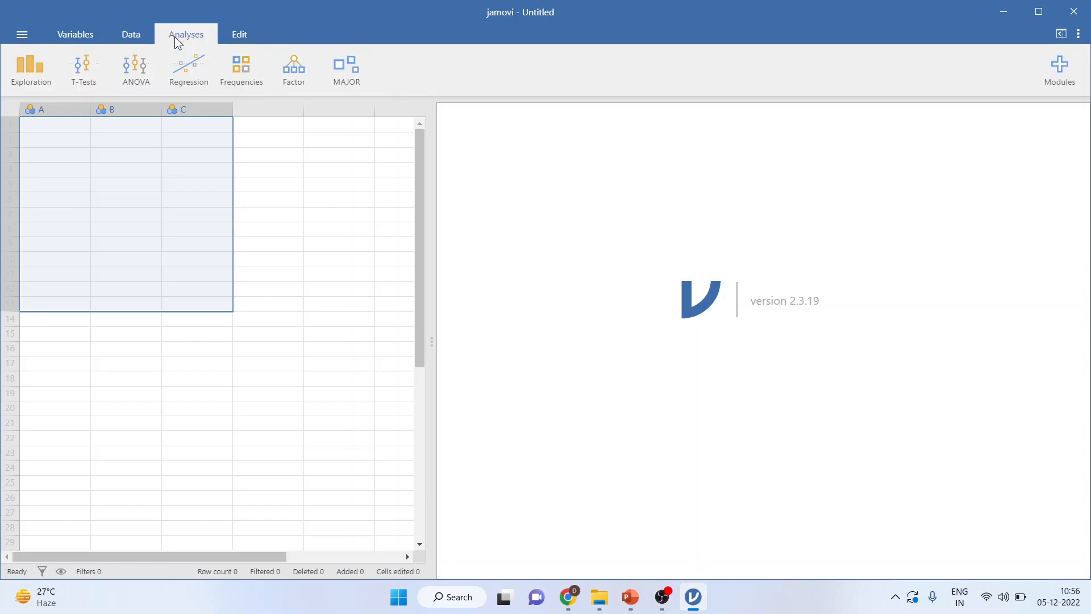
pyautogui.moveTo(91, 51)
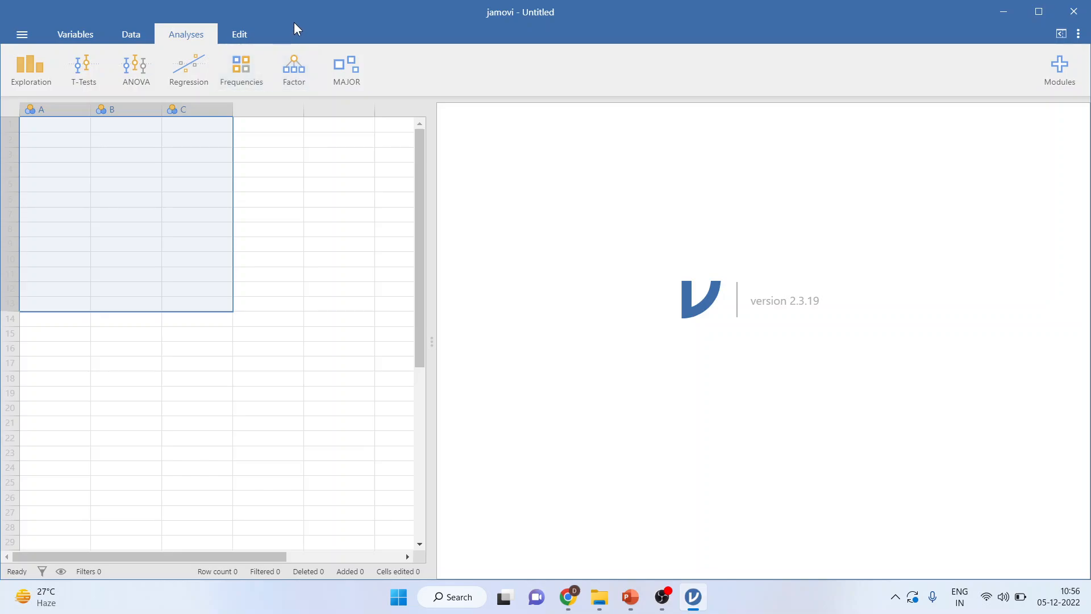
pyautogui.moveTo(263, 35)
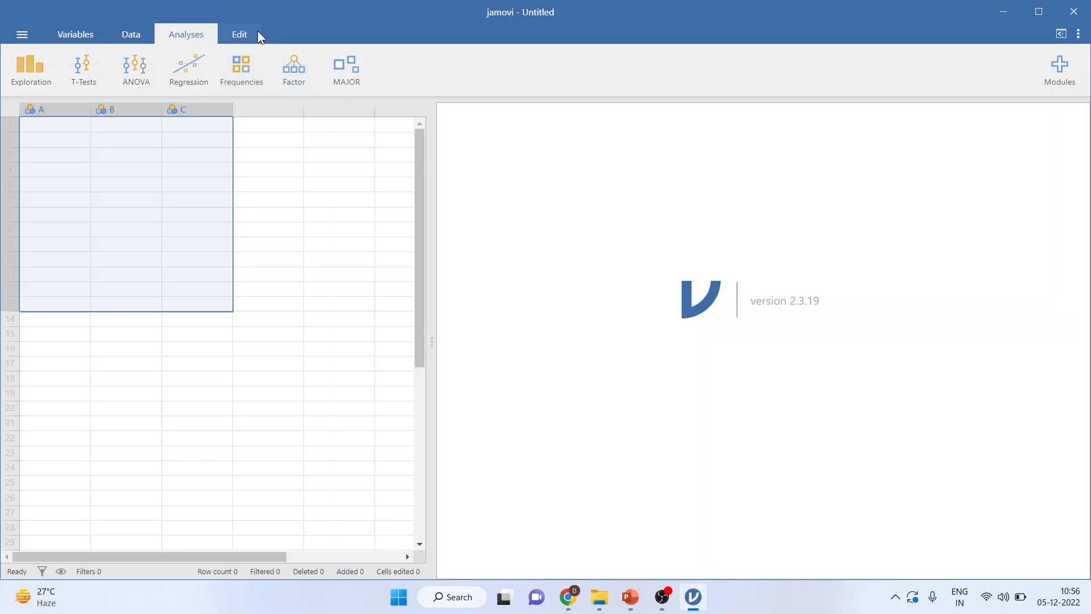
# Show the Edit tab's text formatting ribbon beside the Results and References panel
pyautogui.click(239, 34)
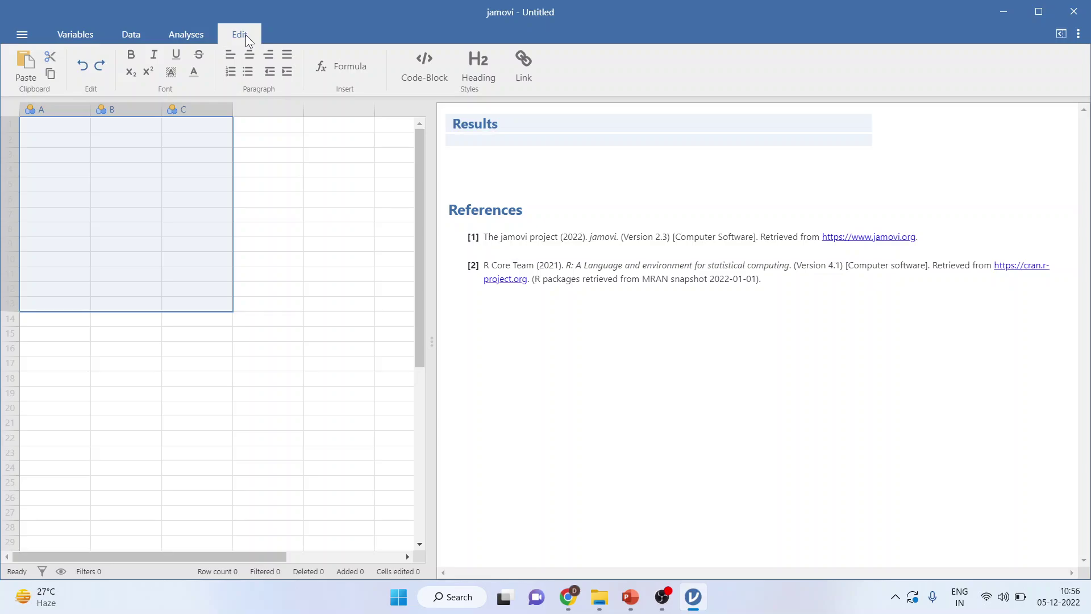
pyautogui.moveTo(1059, 59)
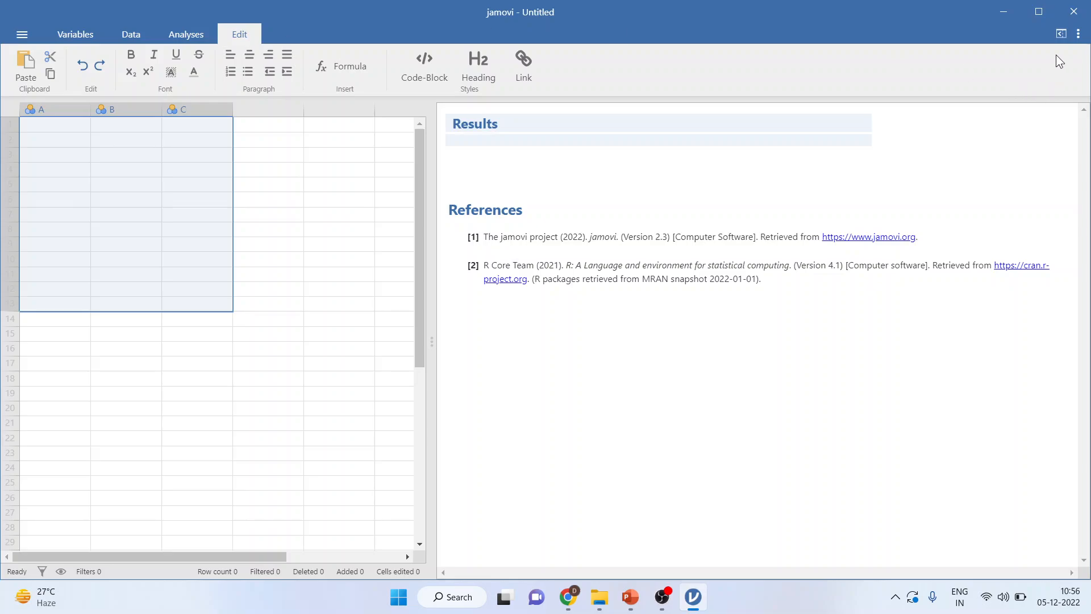
pyautogui.moveTo(631, 190)
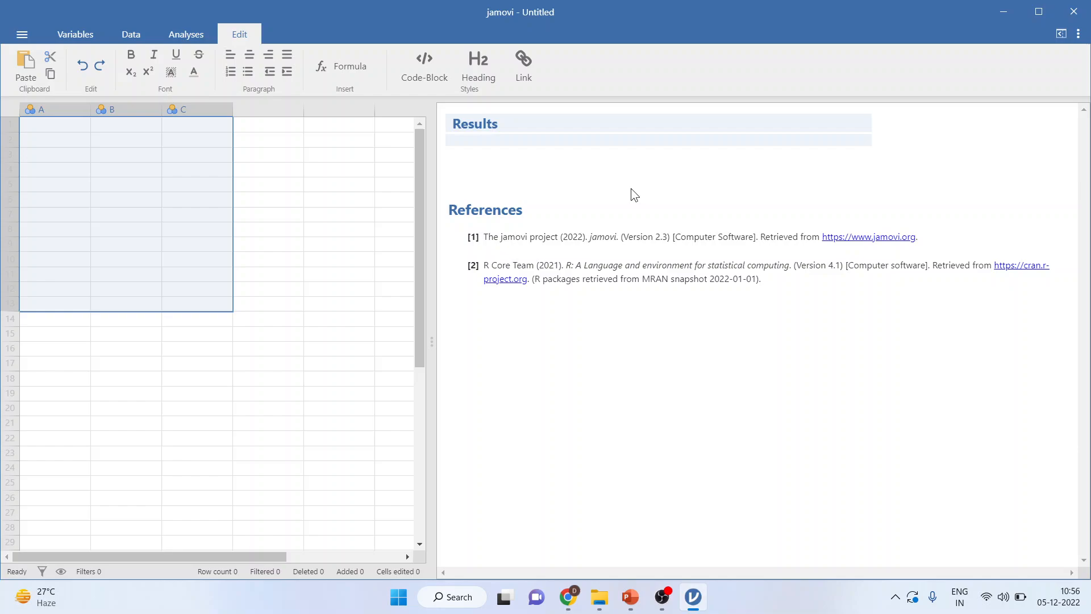
pyautogui.moveTo(1072, 49)
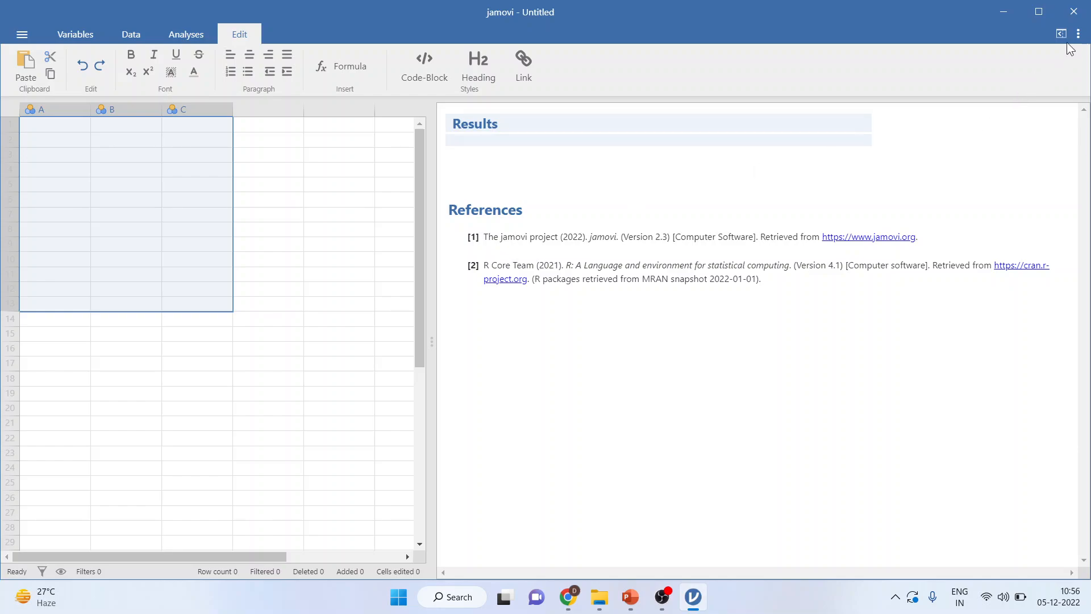
# Toggle the top-right mode icon to a full-width results-only view
pyautogui.click(1060, 34)
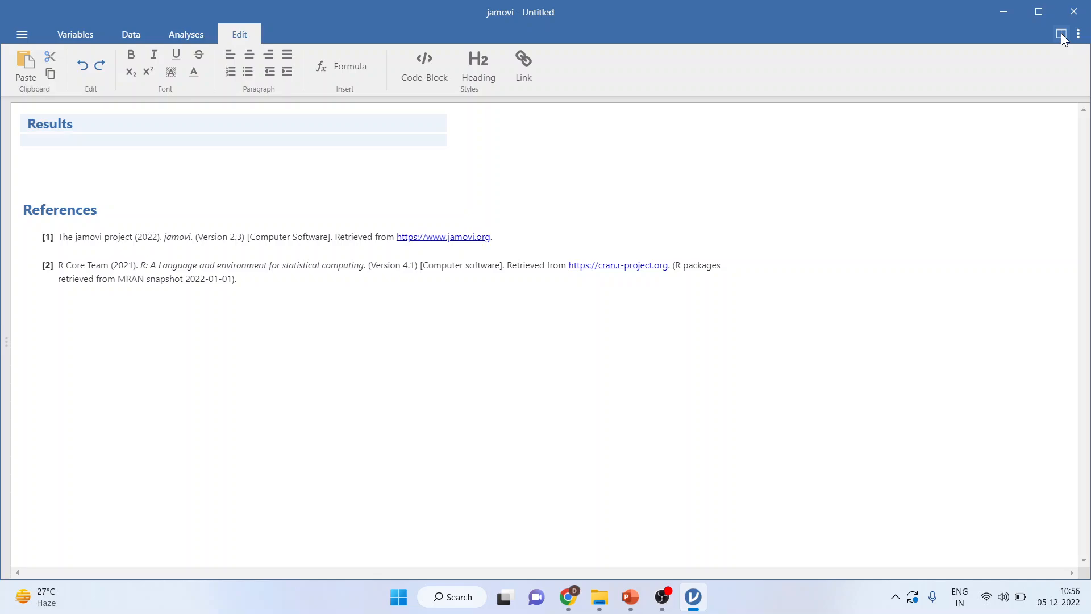
# Restore the data spreadsheet beside the results and open the application settings panel
pyautogui.click(1061, 33)
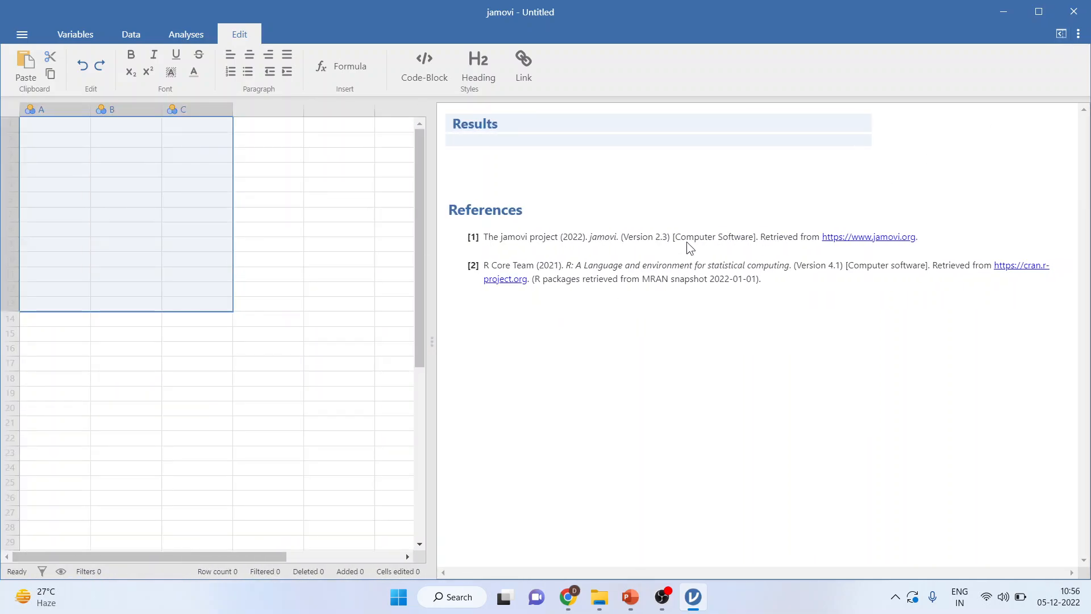
pyautogui.click(1078, 33)
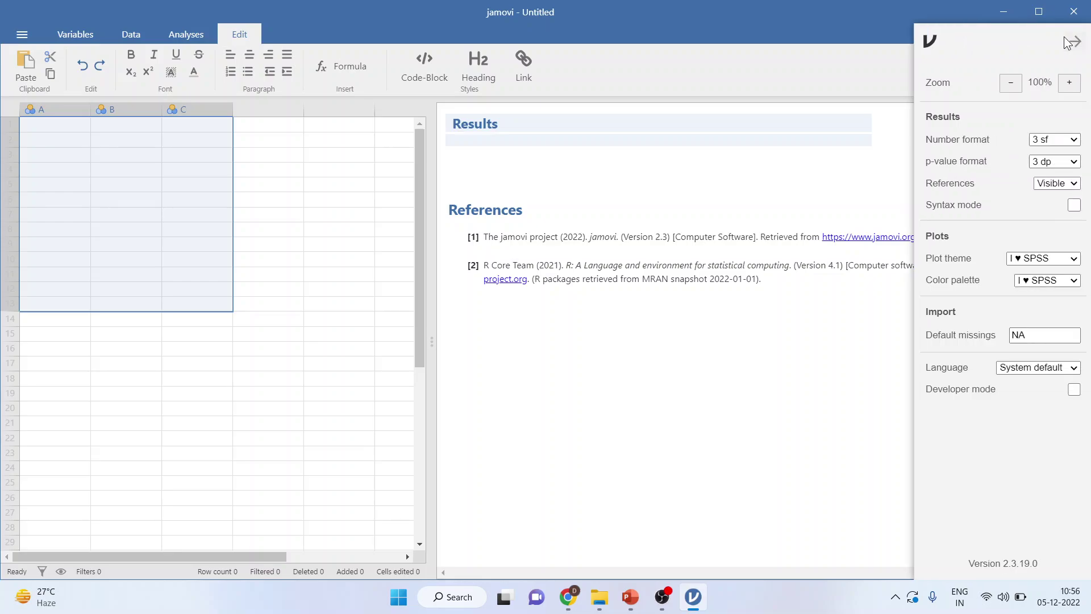
pyautogui.moveTo(975, 106)
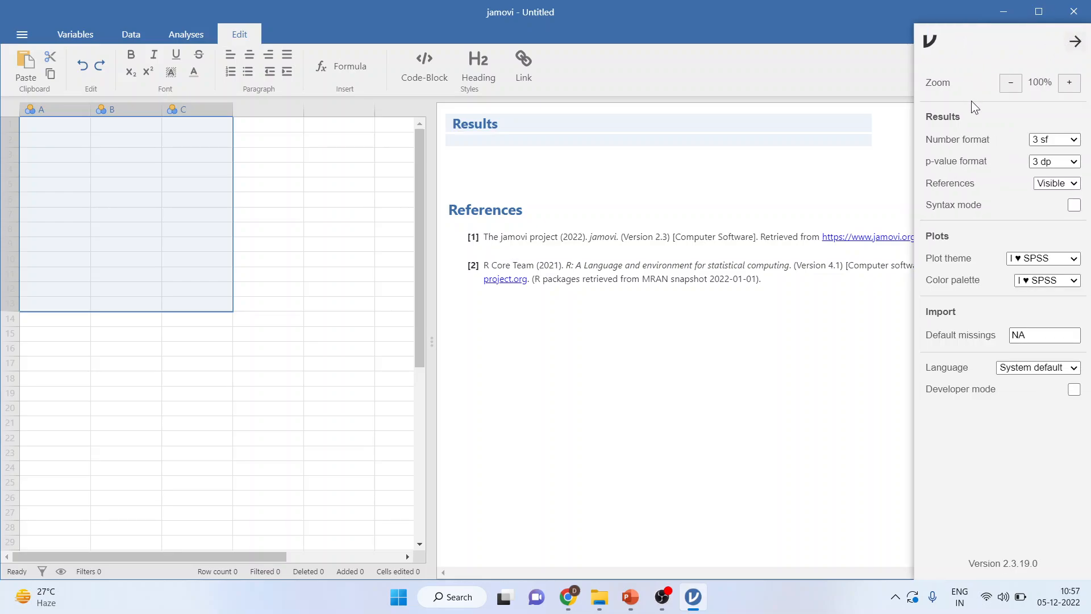
pyautogui.moveTo(1019, 135)
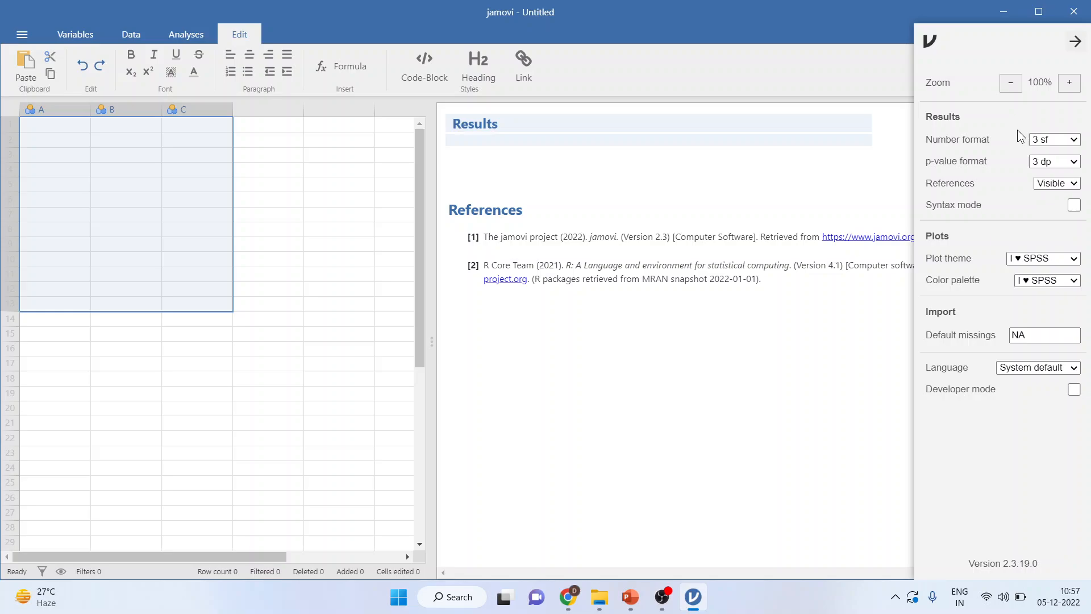
pyautogui.moveTo(975, 164)
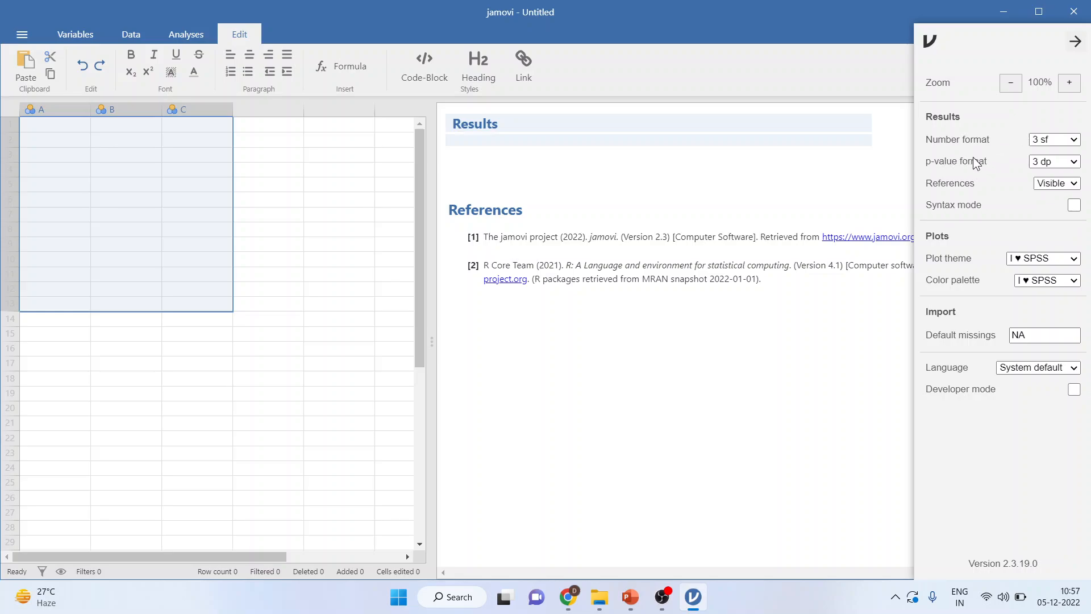
pyautogui.moveTo(979, 227)
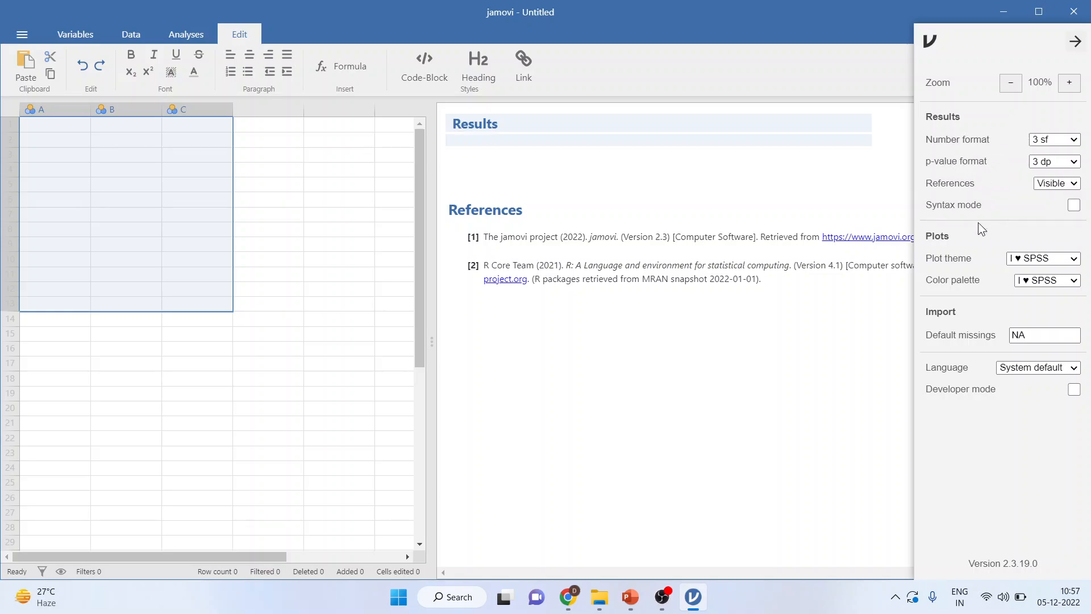
pyautogui.moveTo(1073, 221)
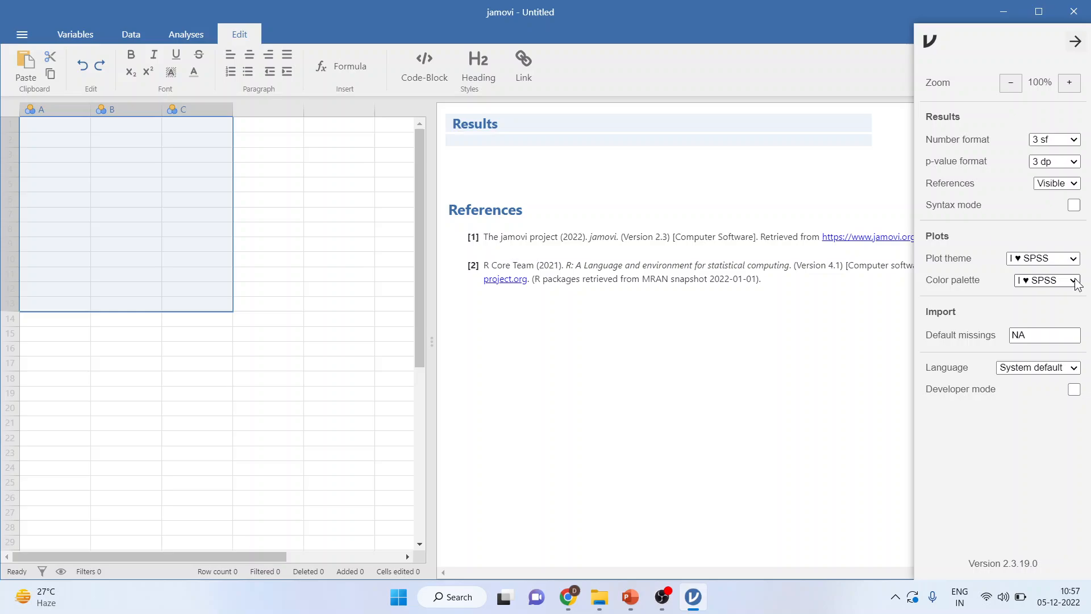
# View the plot colour palettes unchanged, close settings, and switch to PowerPoint's 'About Jamovi' slide
pyautogui.click(1074, 281)
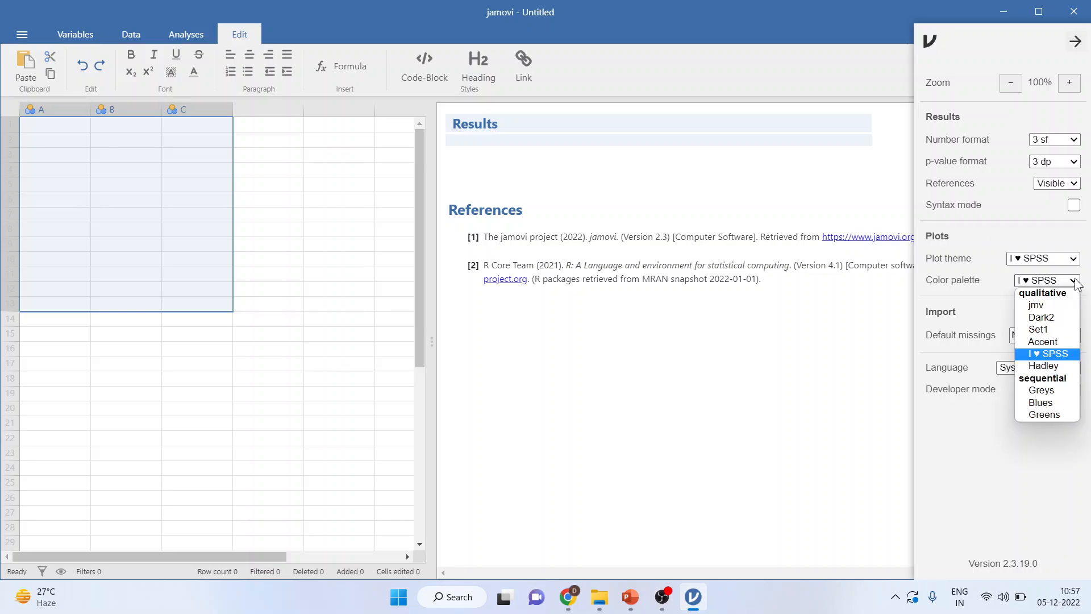
pyautogui.click(1045, 354)
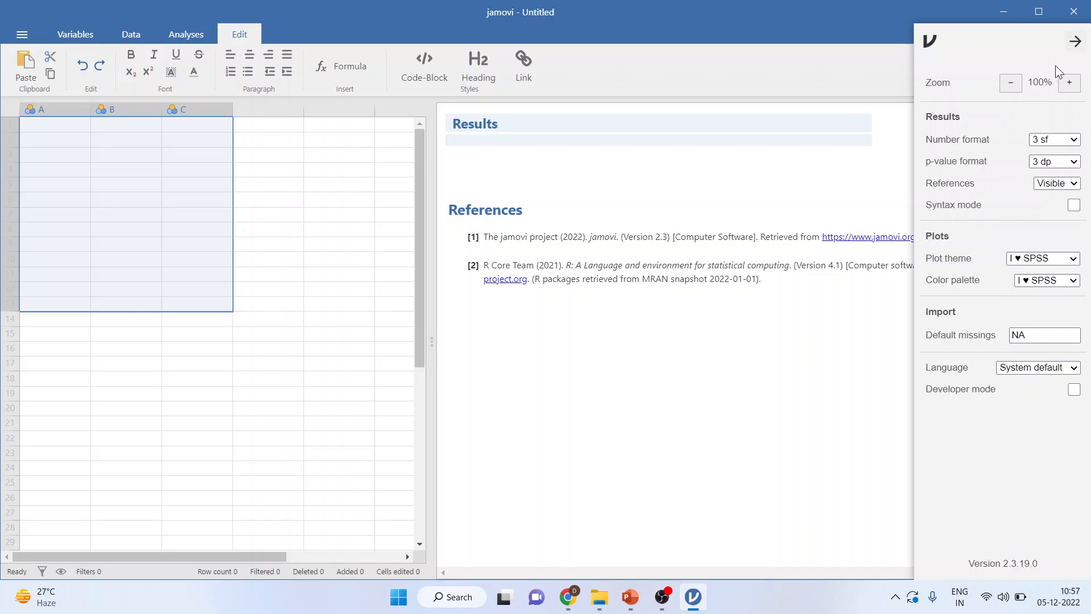
pyautogui.moveTo(1063, 42)
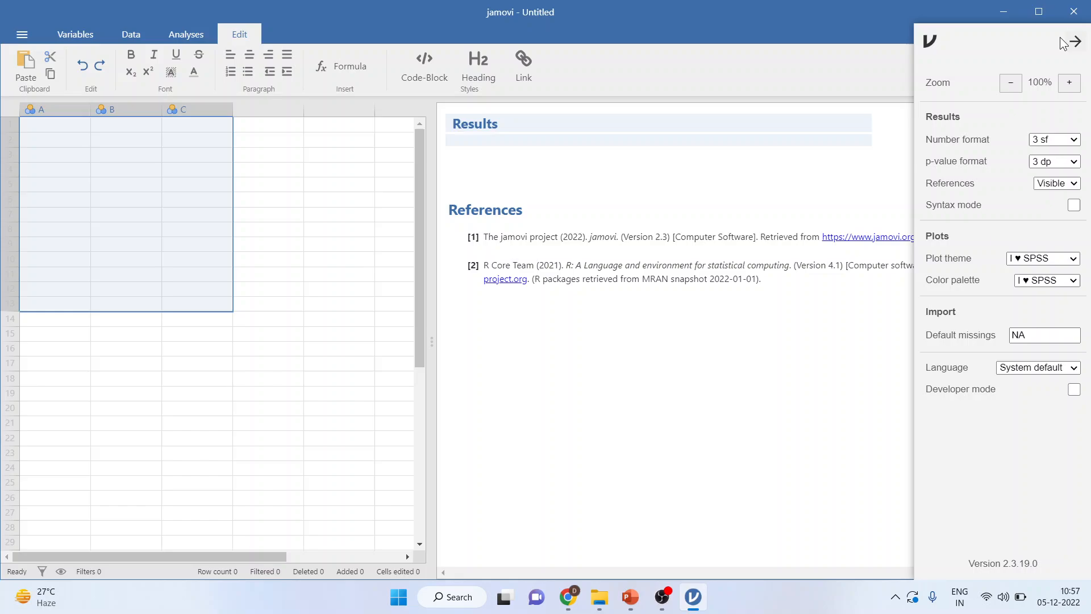
pyautogui.click(1078, 41)
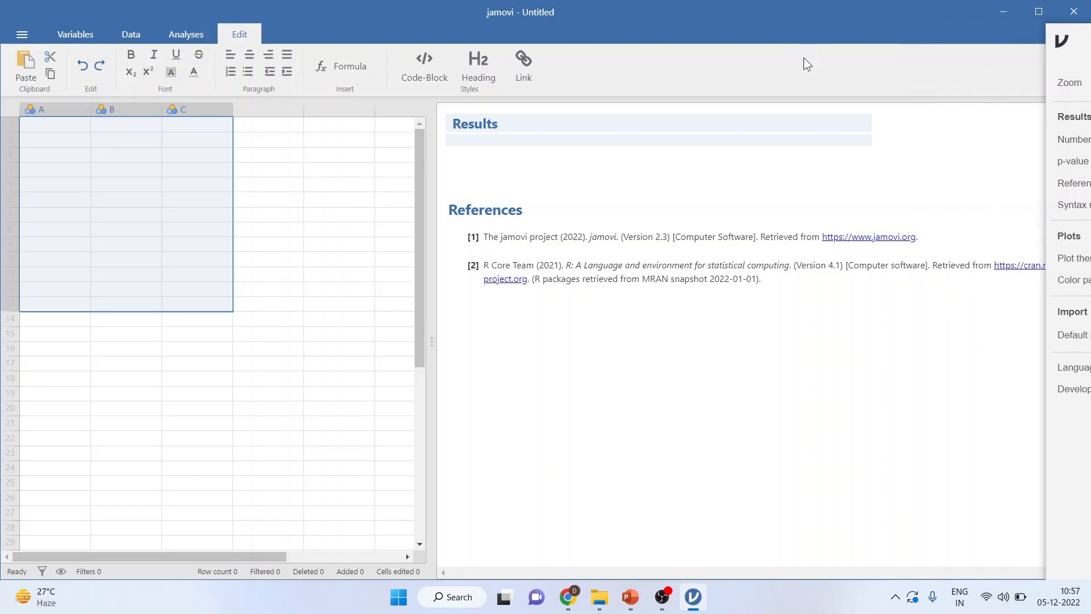
pyautogui.click(1061, 33)
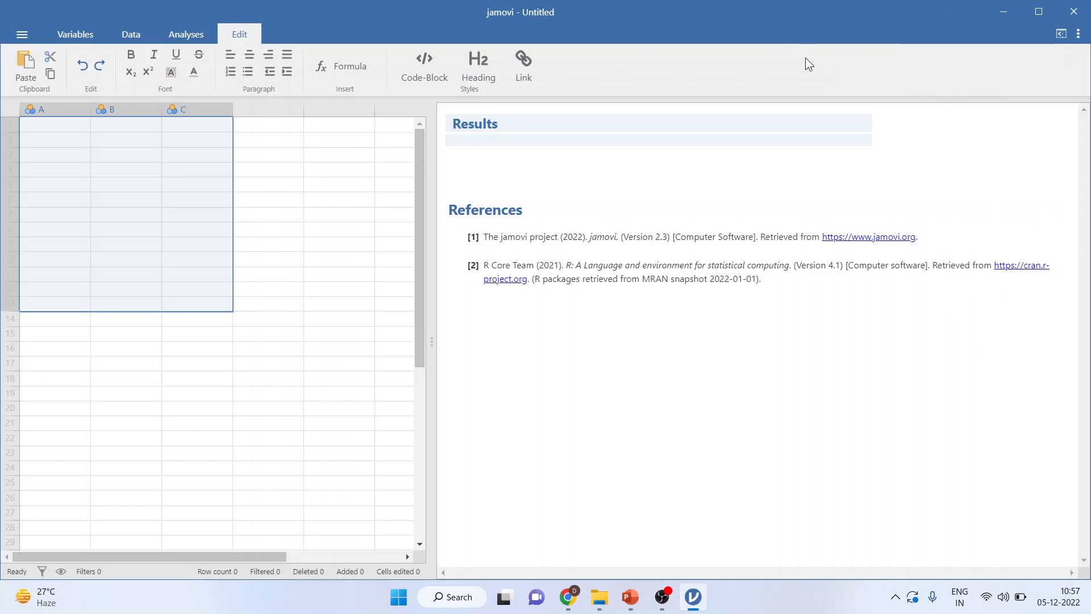
pyautogui.click(630, 597)
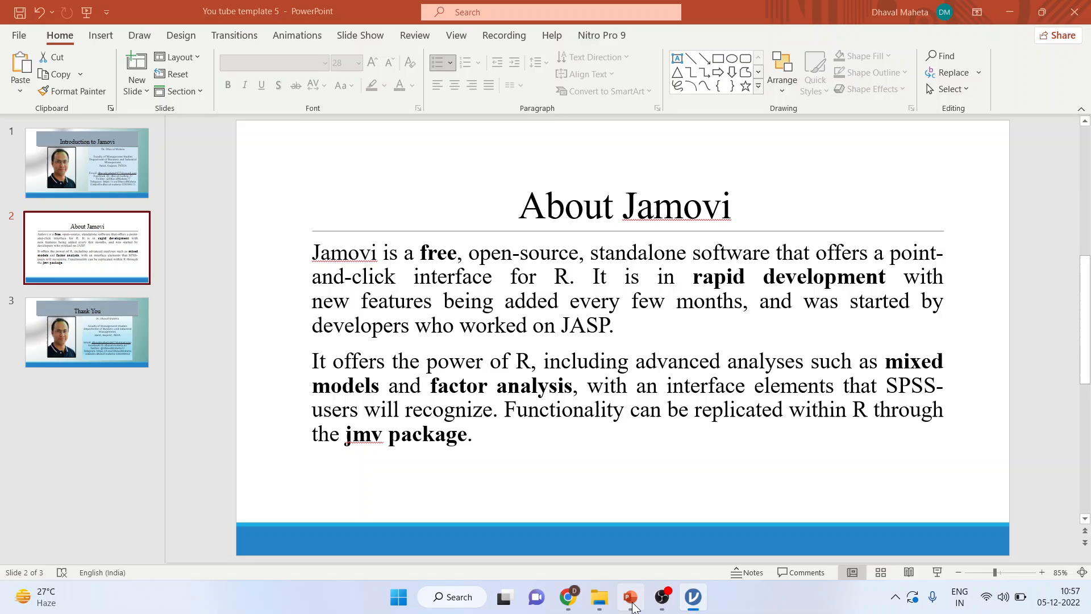